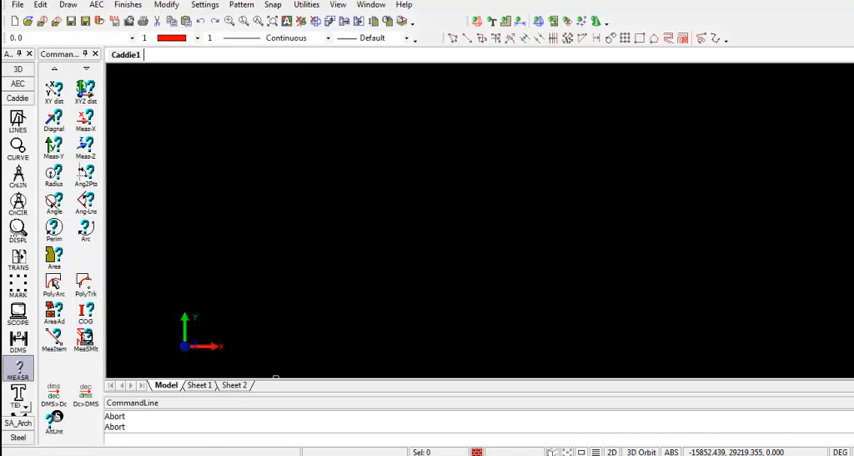
# Open the Modelspace Workspace settings from the Settings menu
pyautogui.click(671, 452)
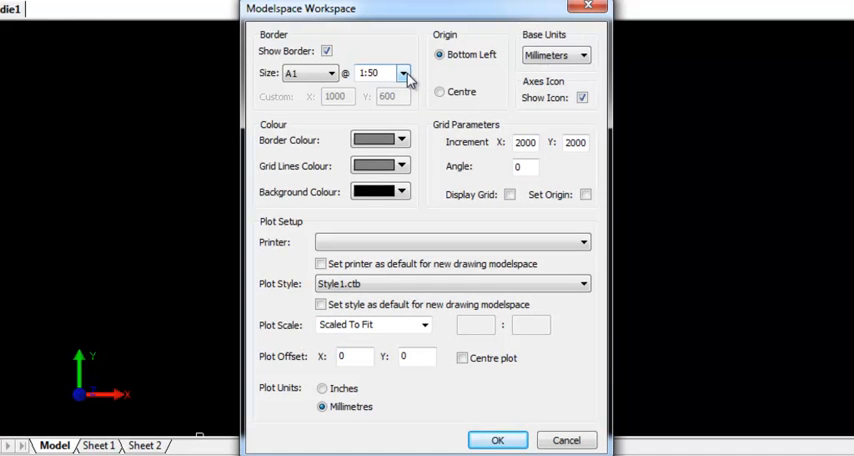
# Change the A1 border scale from 1:50 to 1:100
pyautogui.click(402, 72)
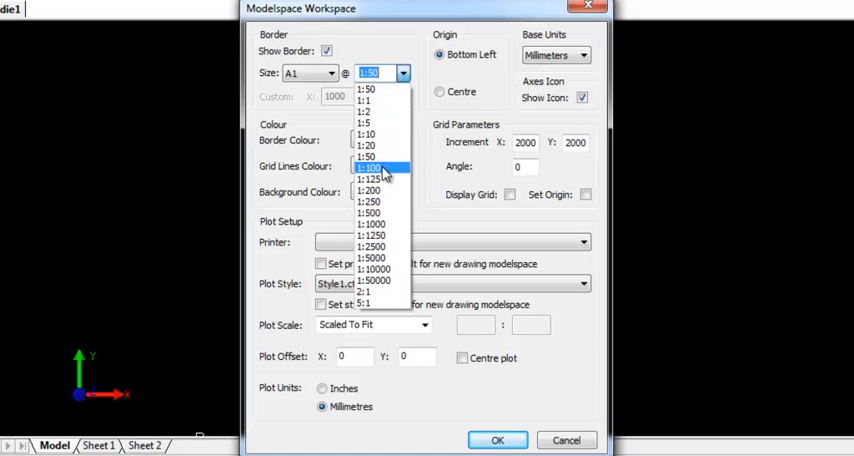
pyautogui.click(368, 167)
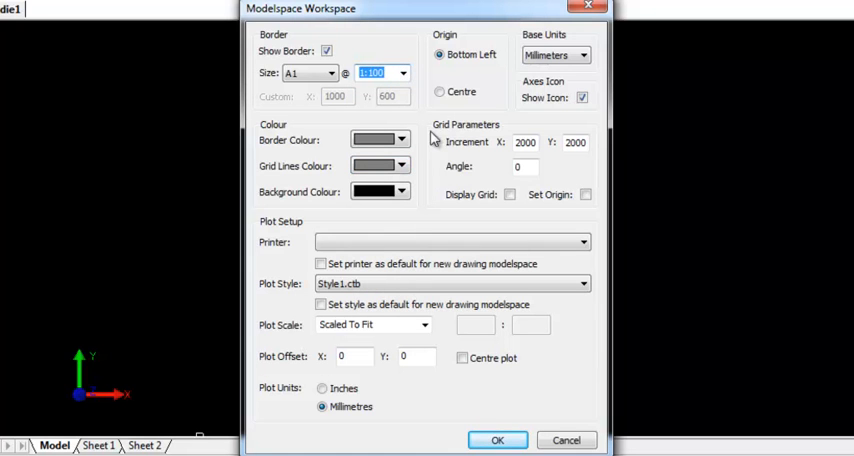
pyautogui.moveTo(555, 55)
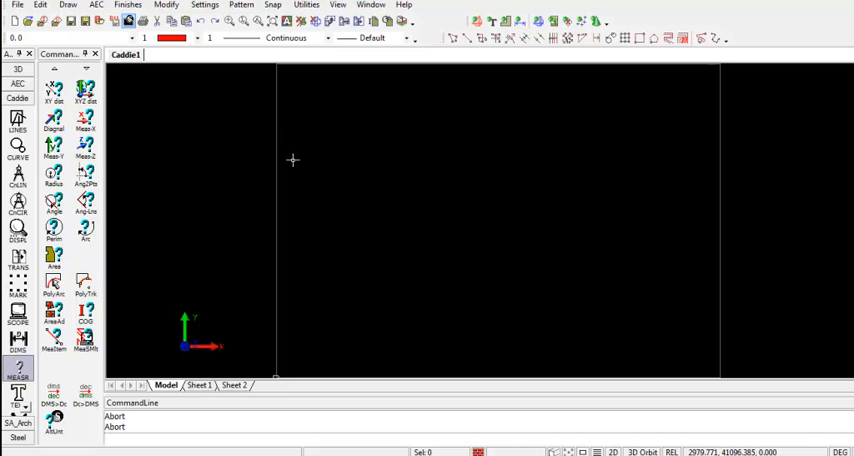
pyautogui.moveTo(162, 65)
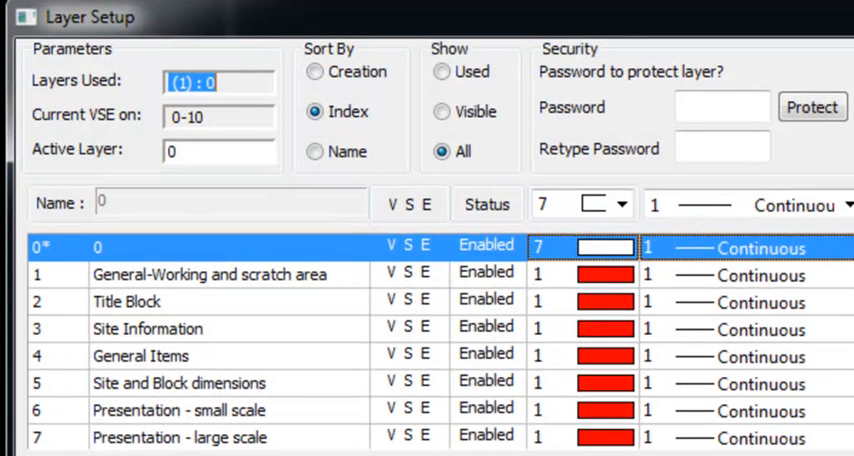
# Rename layer 1 from 'General-Working and scratch area' to 'Walls'
pyautogui.click(210, 274)
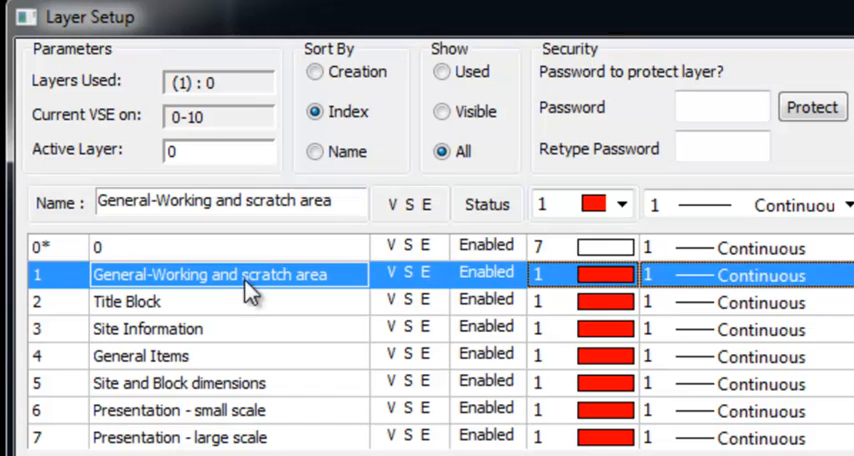
pyautogui.tripleClick(220, 202)
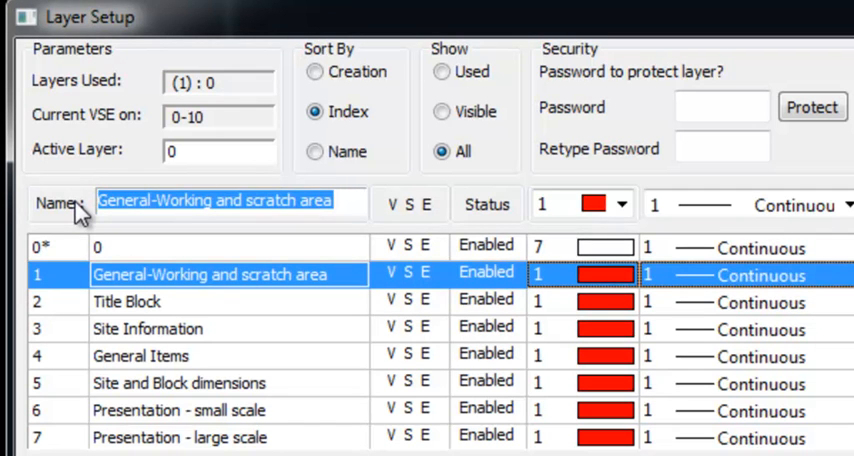
pyautogui.write('Wall')
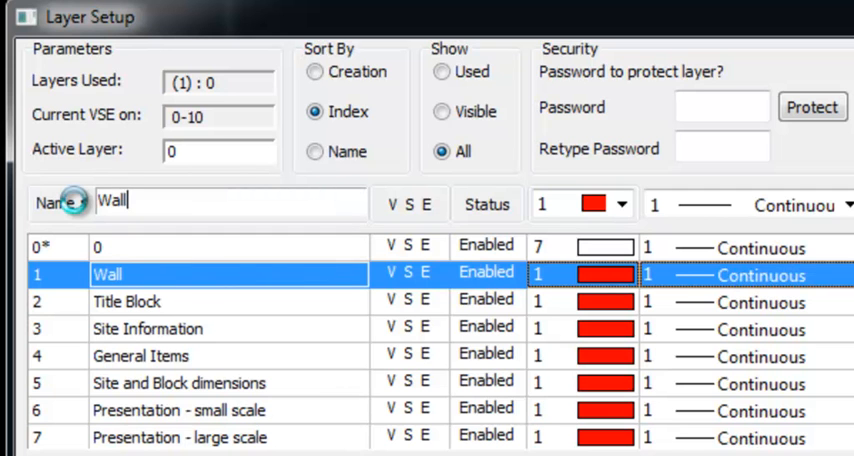
pyautogui.write('s')
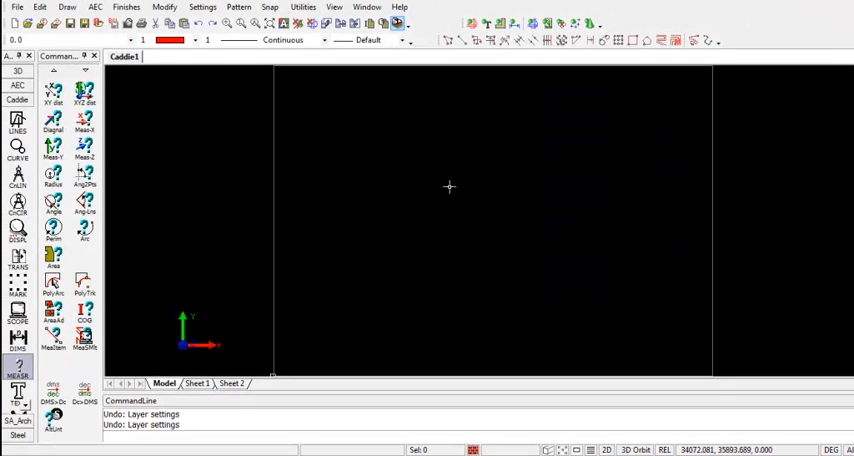
pyautogui.moveTo(420, 169)
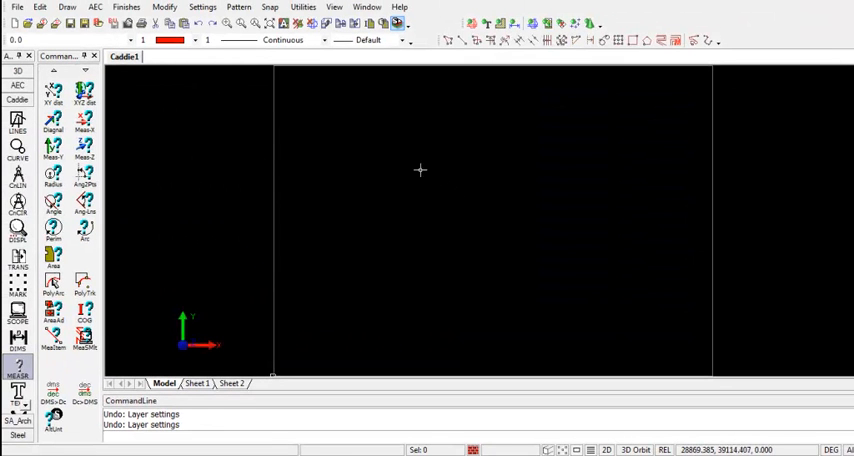
# Select '1. Walls' from the properties toolbar layer dropdown
pyautogui.click(131, 40)
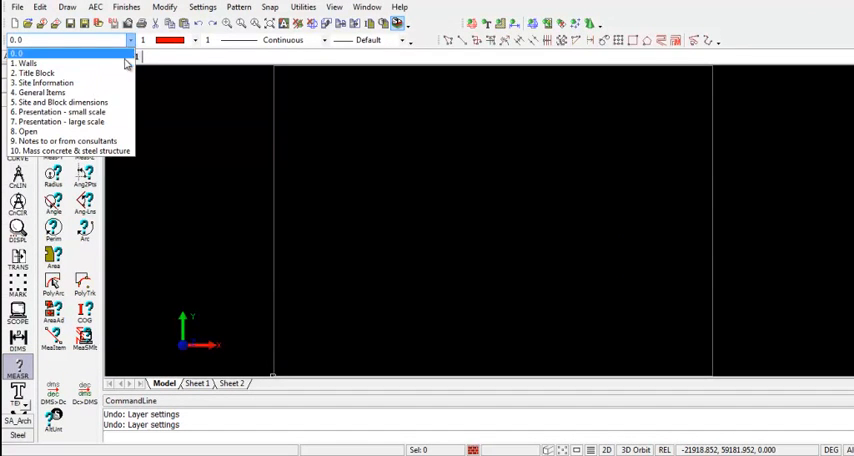
pyautogui.click(30, 63)
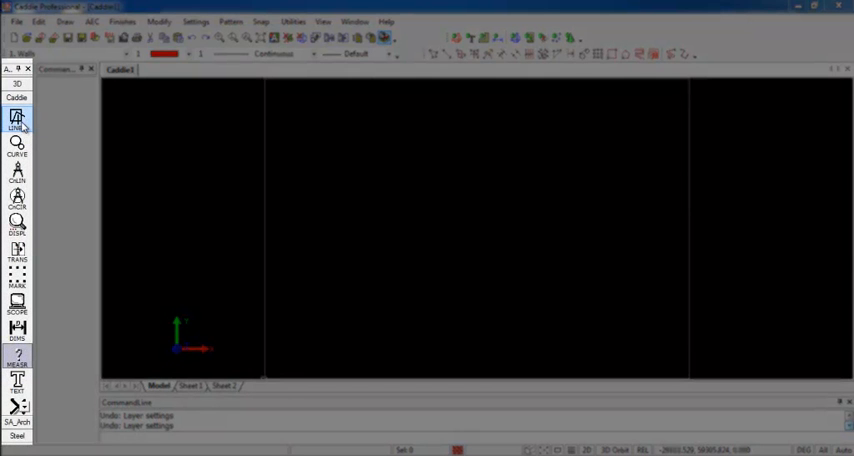
# Load the AEC application from the tool palette's Load Application option
pyautogui.click(17, 119)
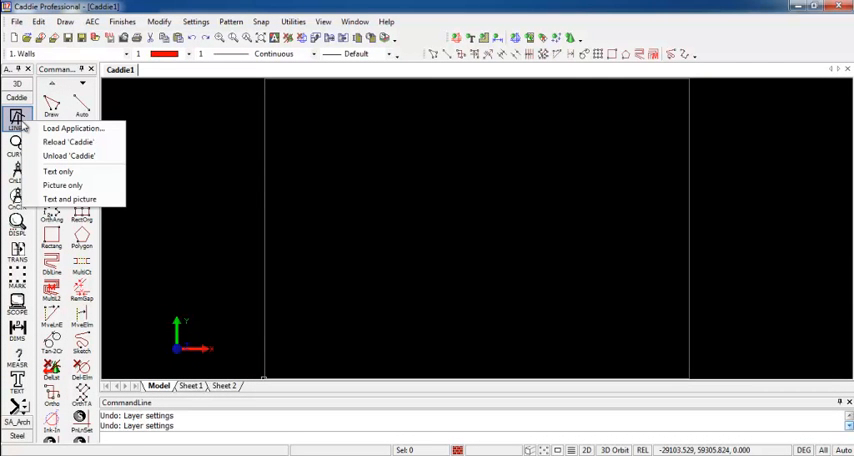
pyautogui.moveTo(72, 128)
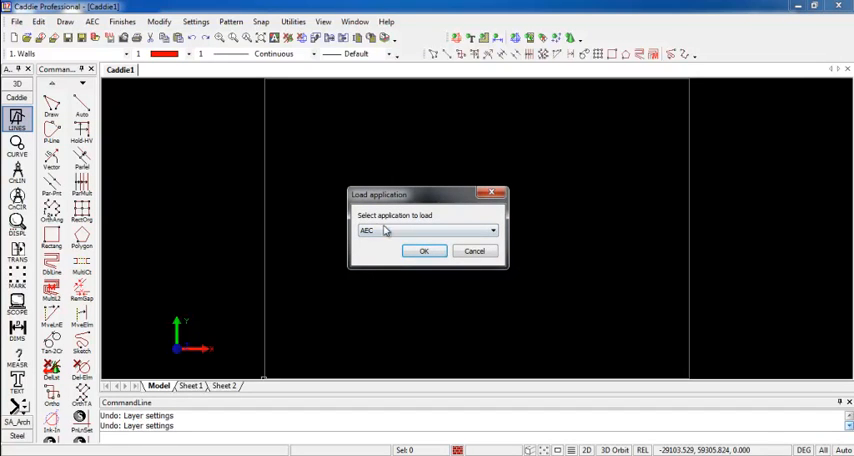
pyautogui.click(491, 230)
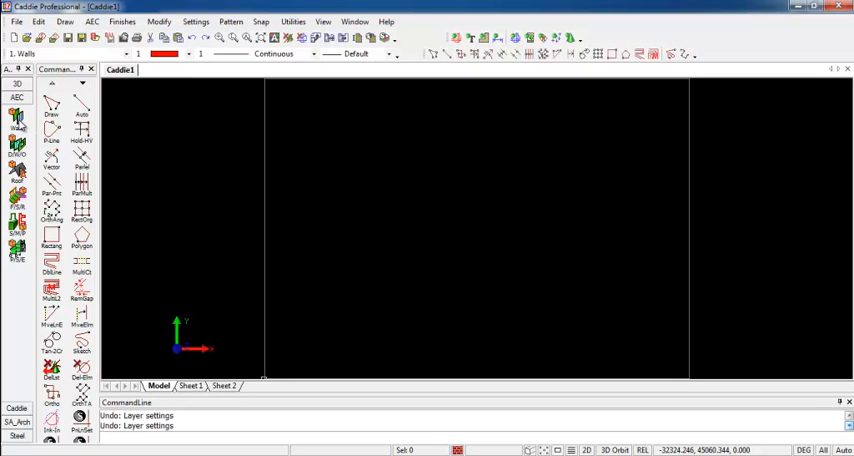
pyautogui.moveTo(374, 213)
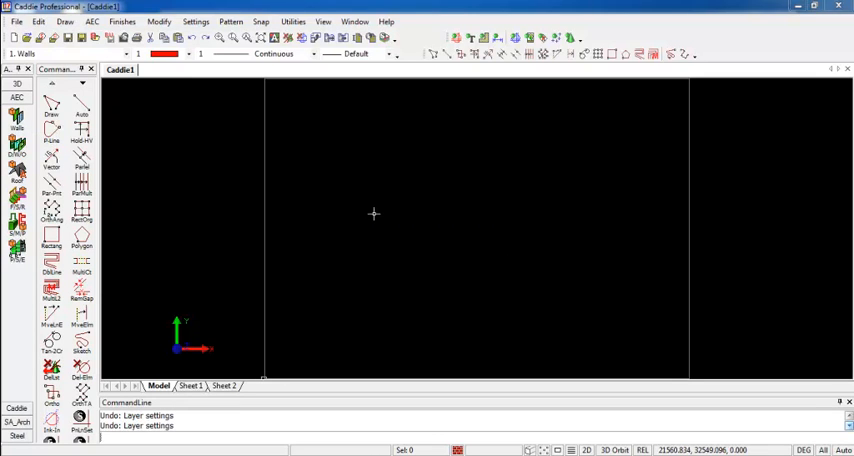